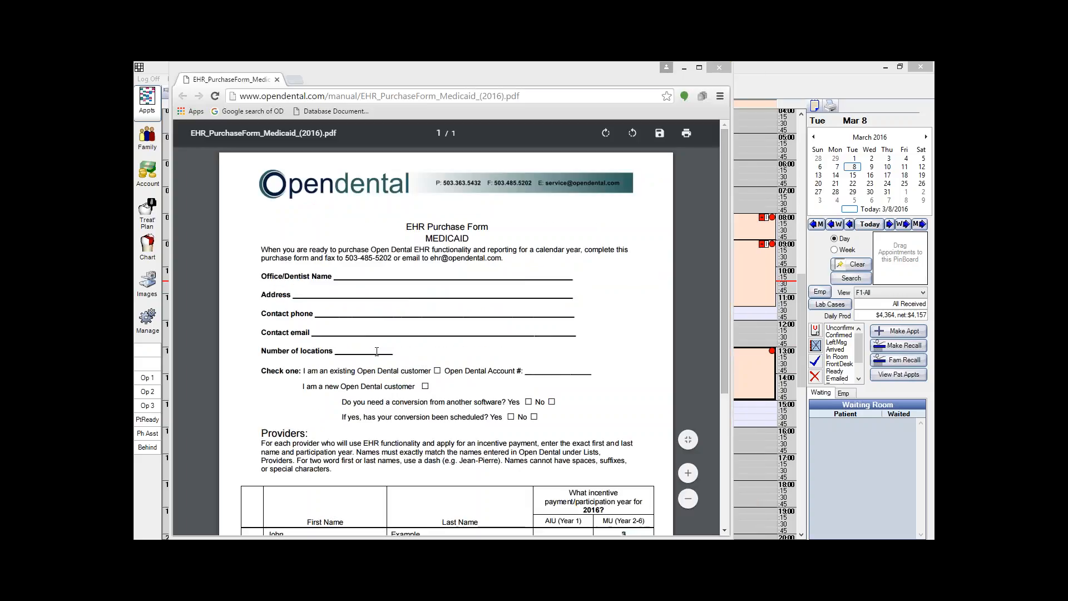
mouse_move(496, 294)
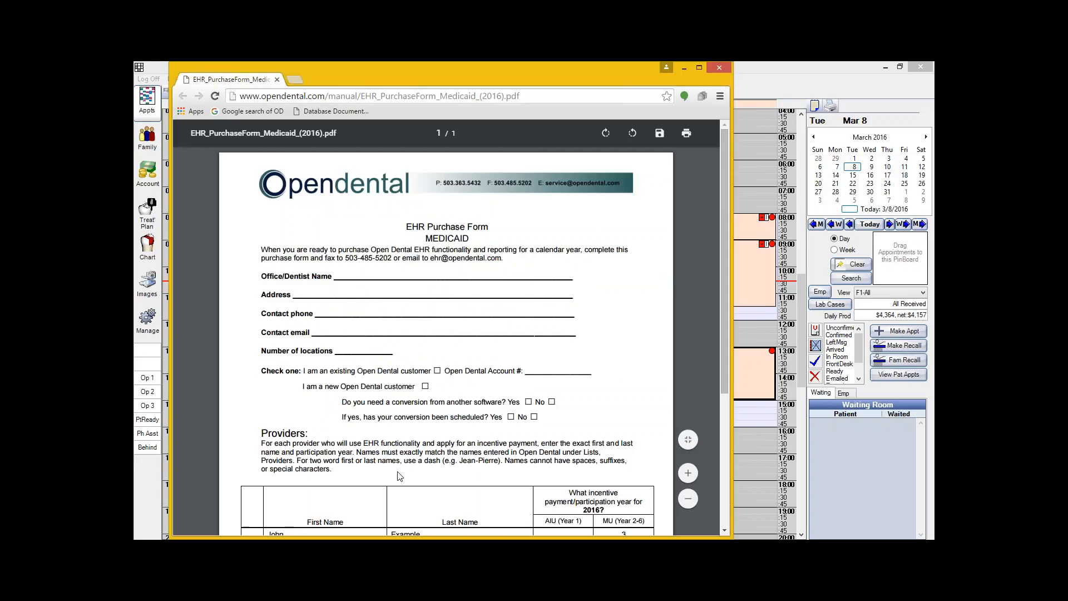
Step: Scroll the purchase form PDF down to the Providers table with the John Example row
scroll("down", 3)
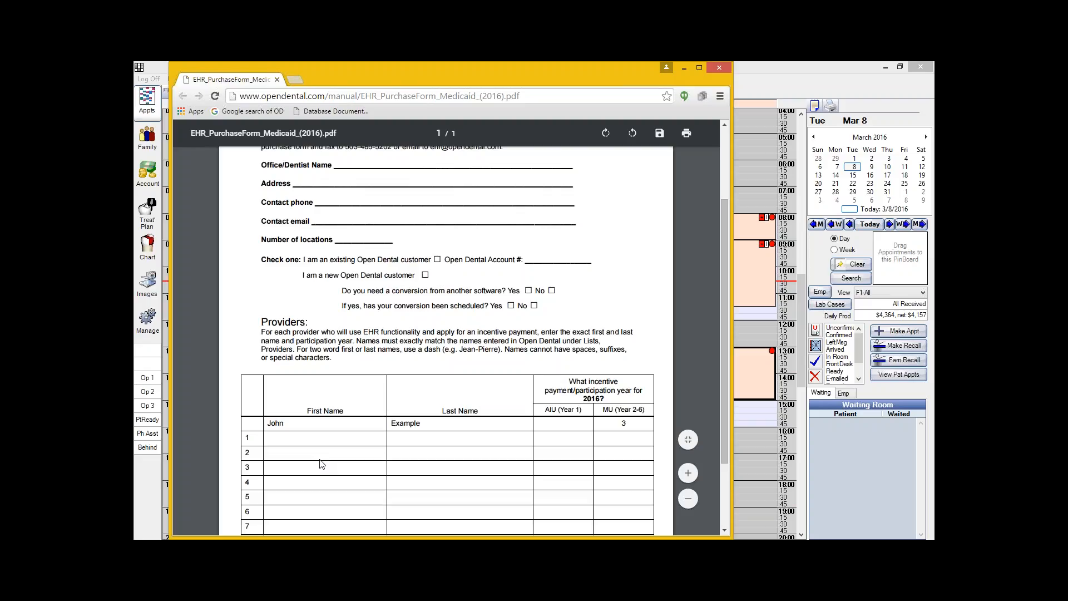
mouse_move(361, 473)
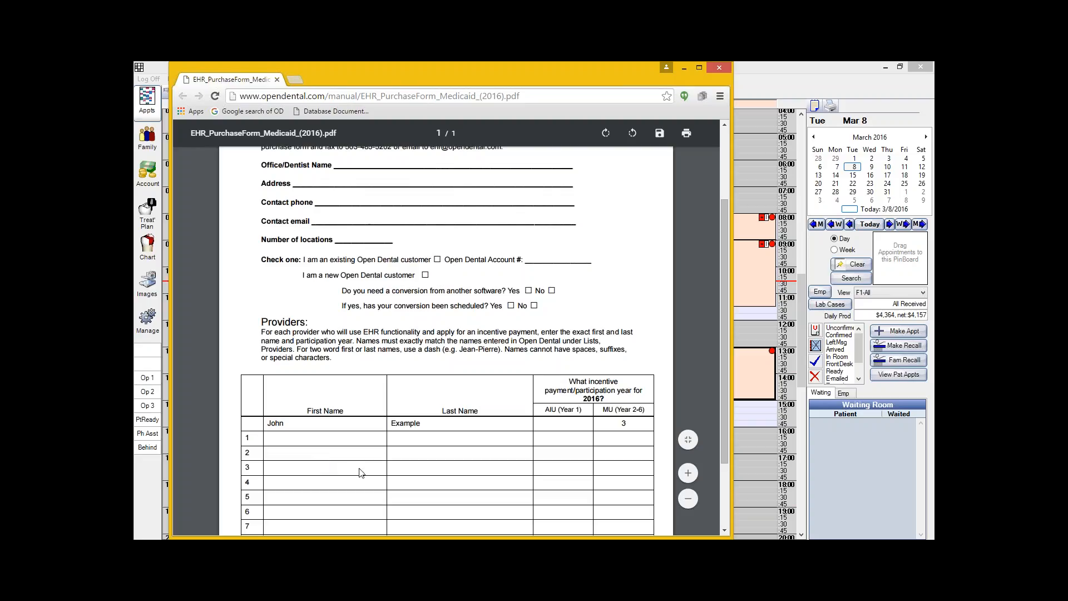
mouse_move(451, 488)
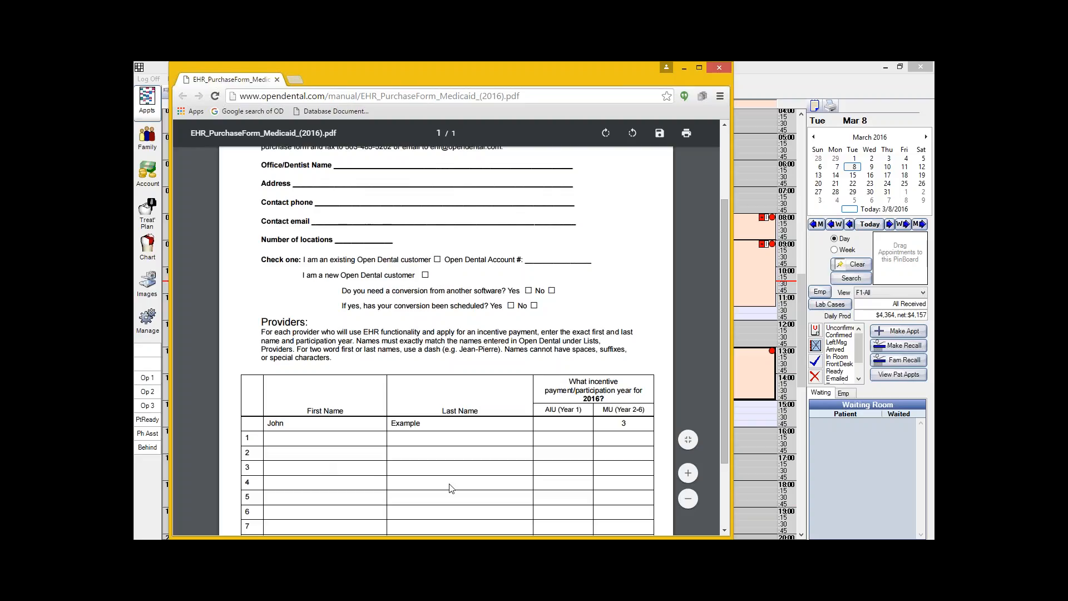
mouse_move(449, 434)
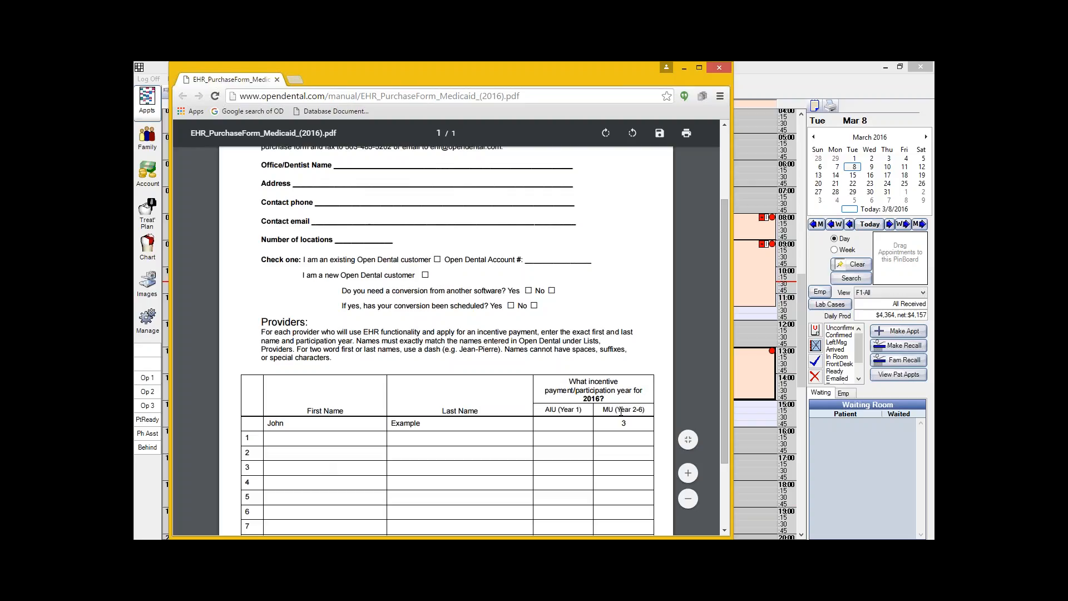
mouse_move(461, 437)
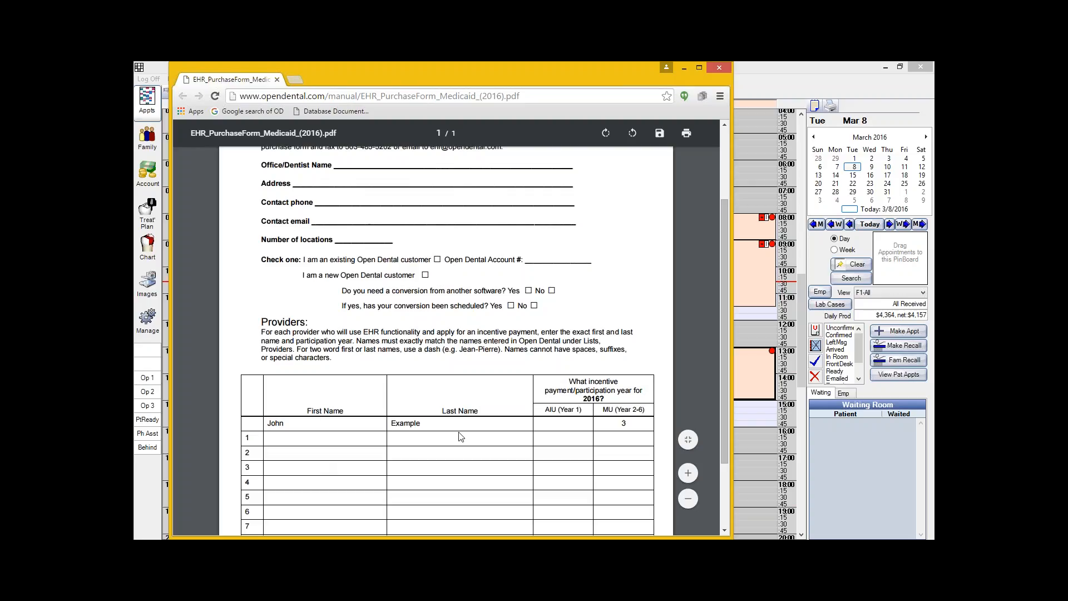
mouse_move(634, 425)
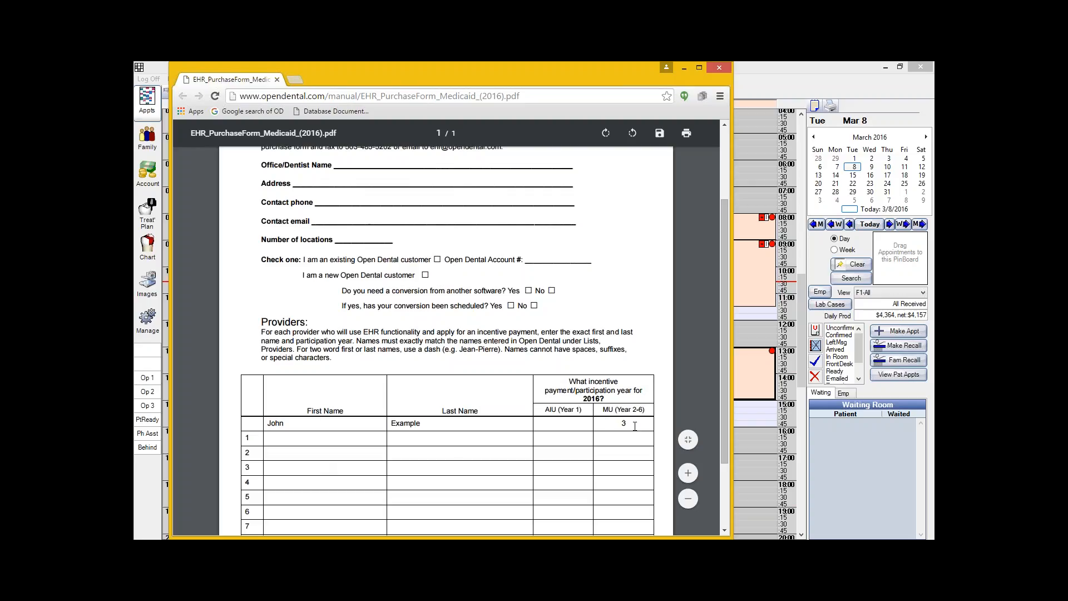
mouse_move(598, 409)
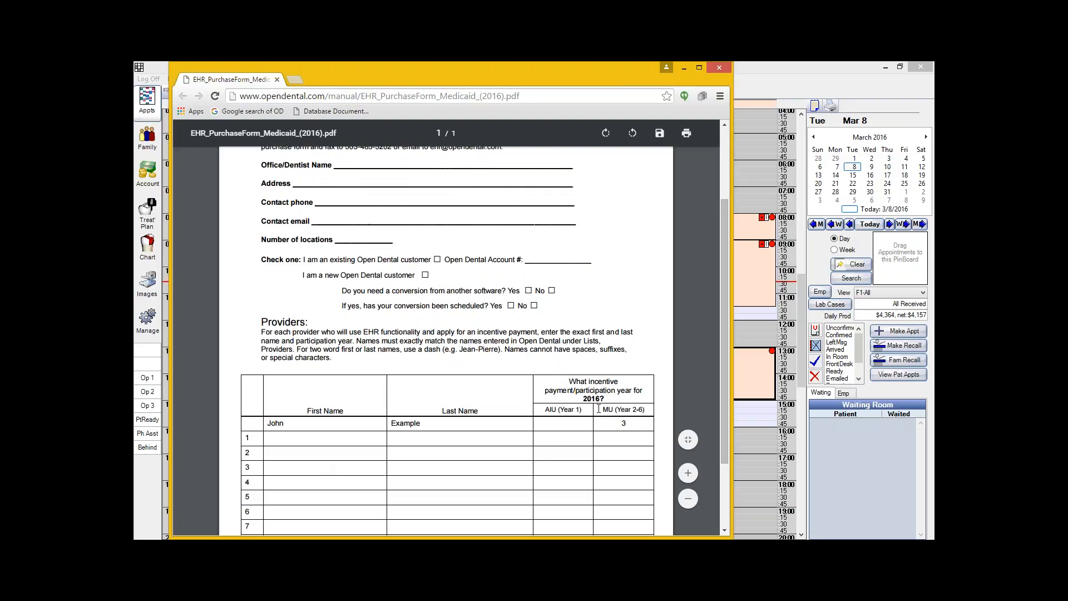
mouse_move(477, 399)
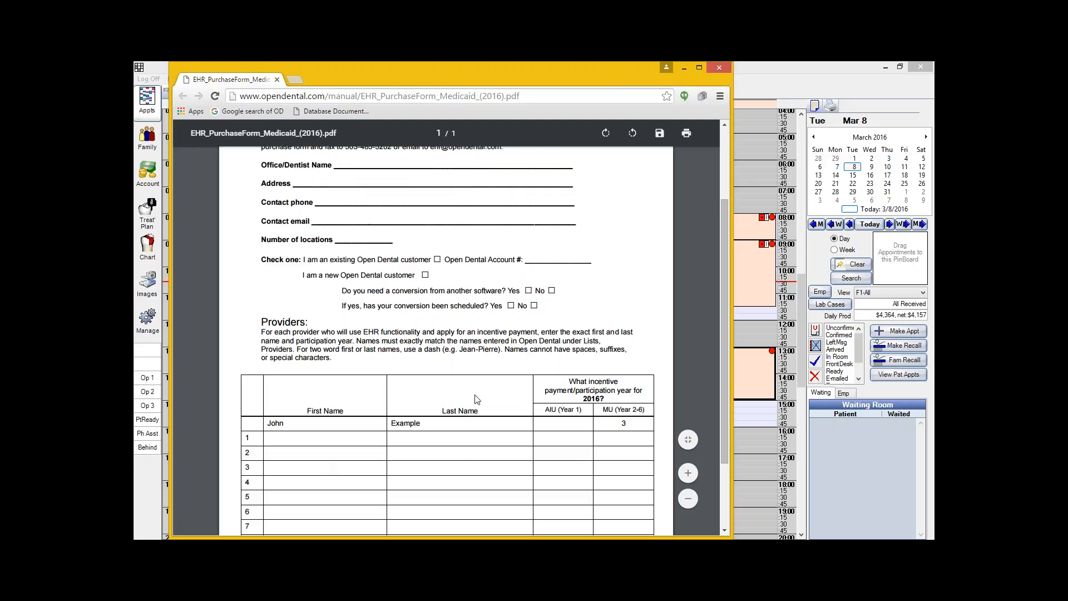
Step: Scroll the PDF back up to the Opendental heading and contact fields
scroll("up", 3)
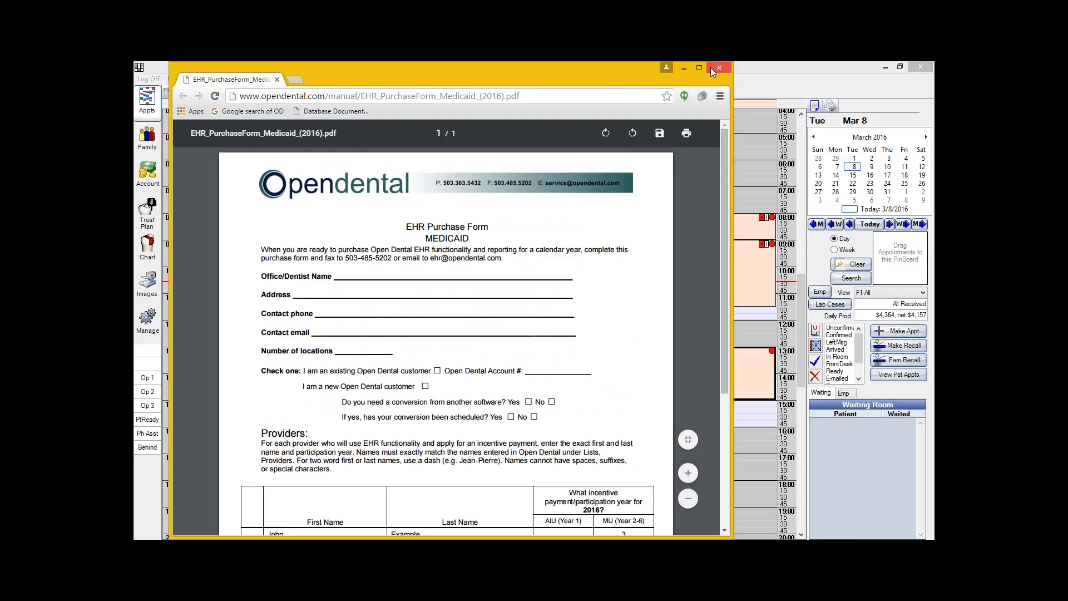
Step: Close the Chrome purchase form and open Open Dental's Help menu
left_click(718, 67)
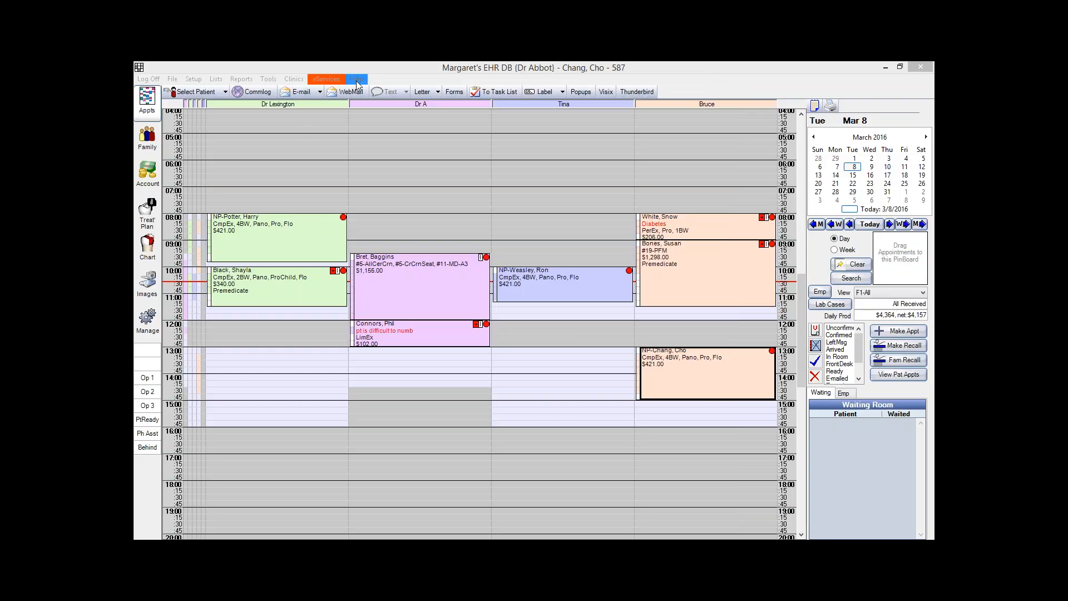
left_click(356, 79)
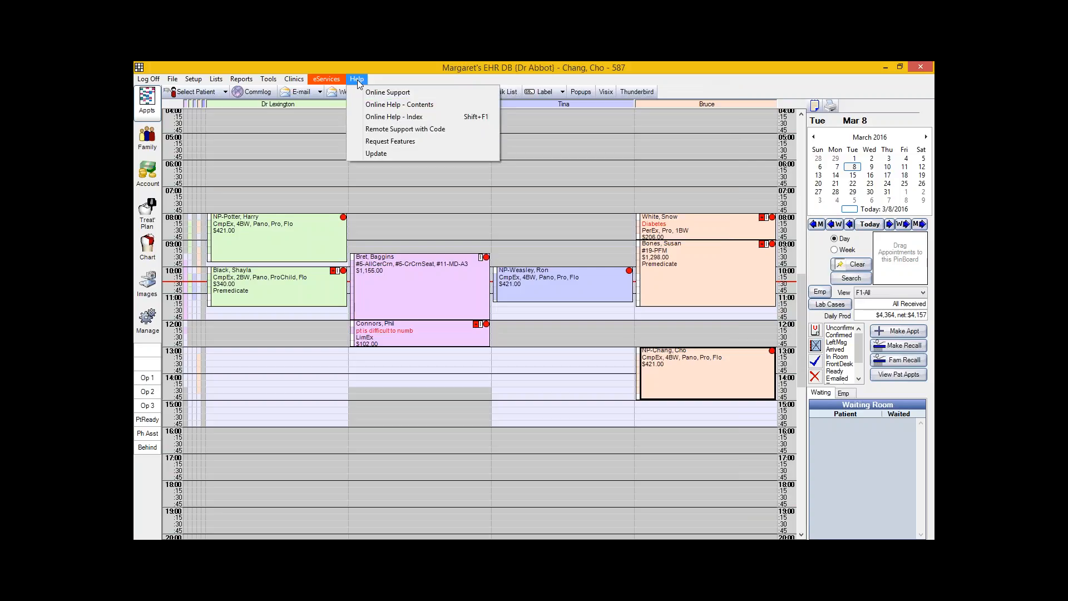
Step: Open Help > Update to view version 16.1.5.0, then close it
left_click(376, 154)
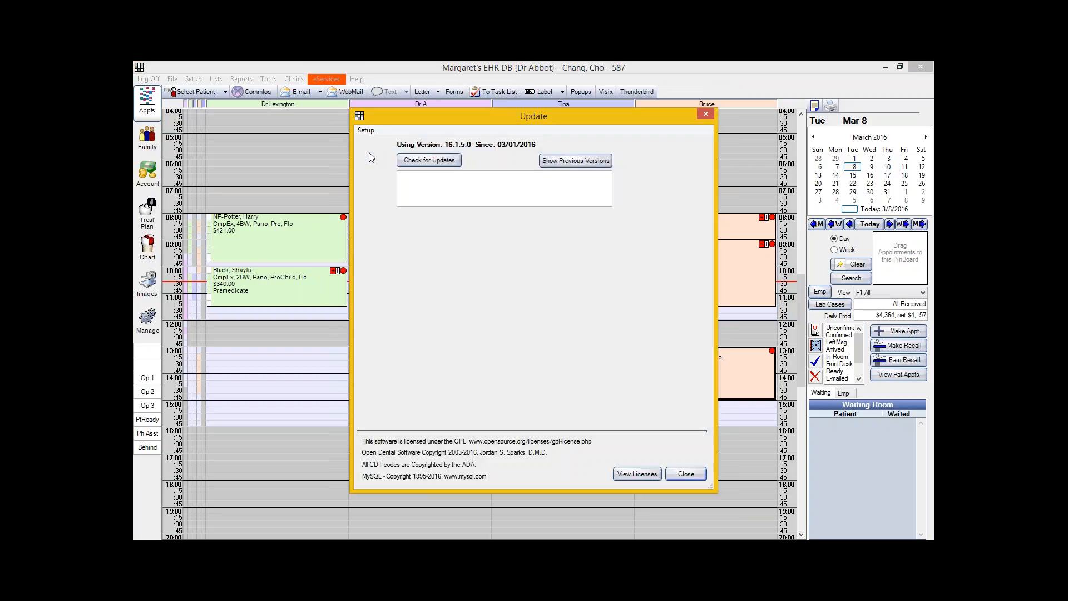
mouse_move(464, 219)
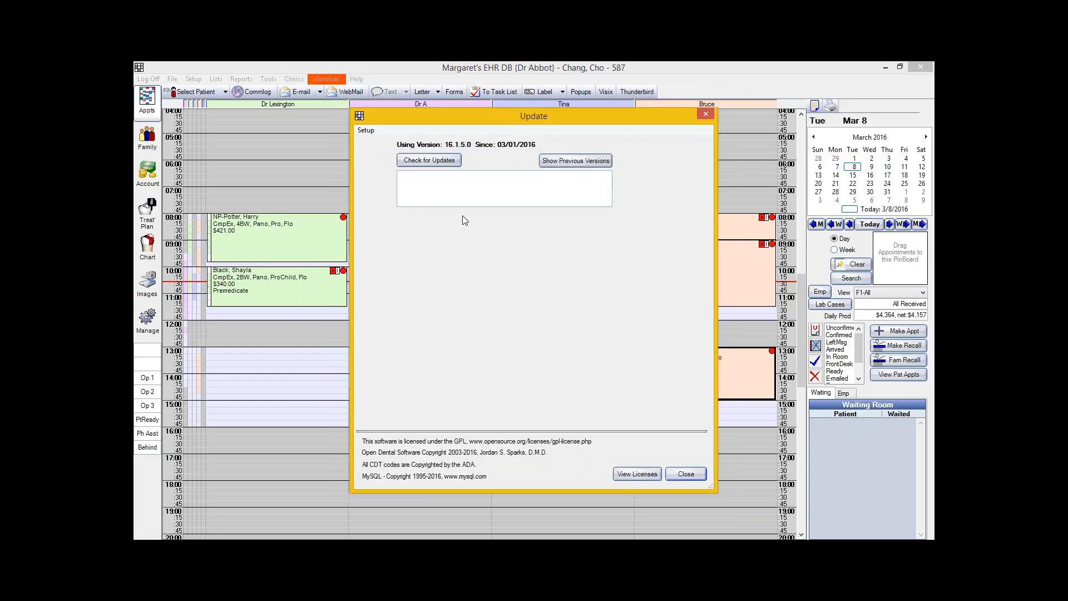
mouse_move(536, 150)
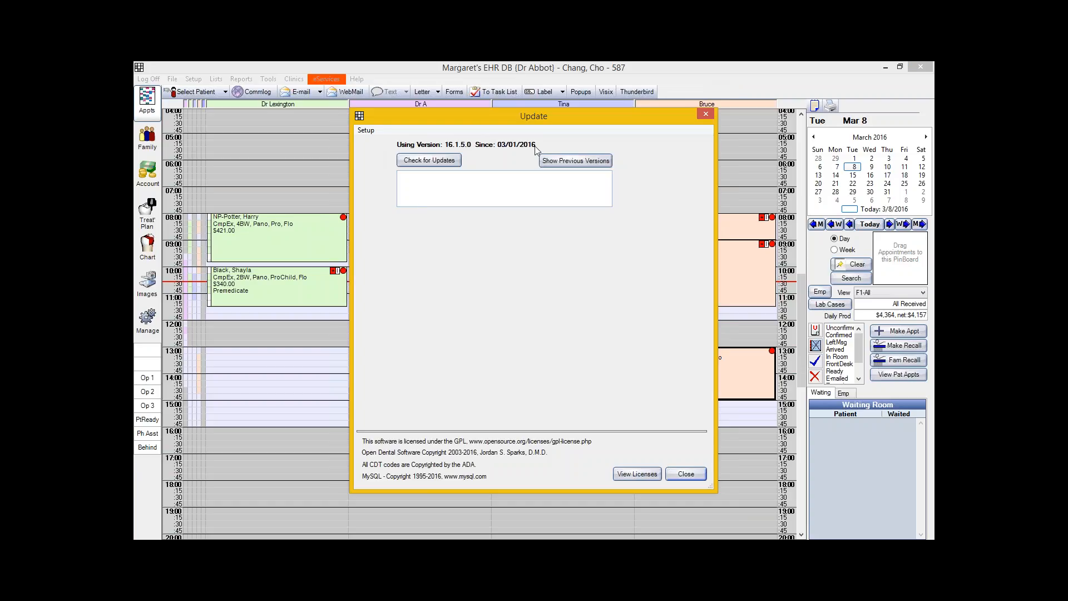
mouse_move(428, 173)
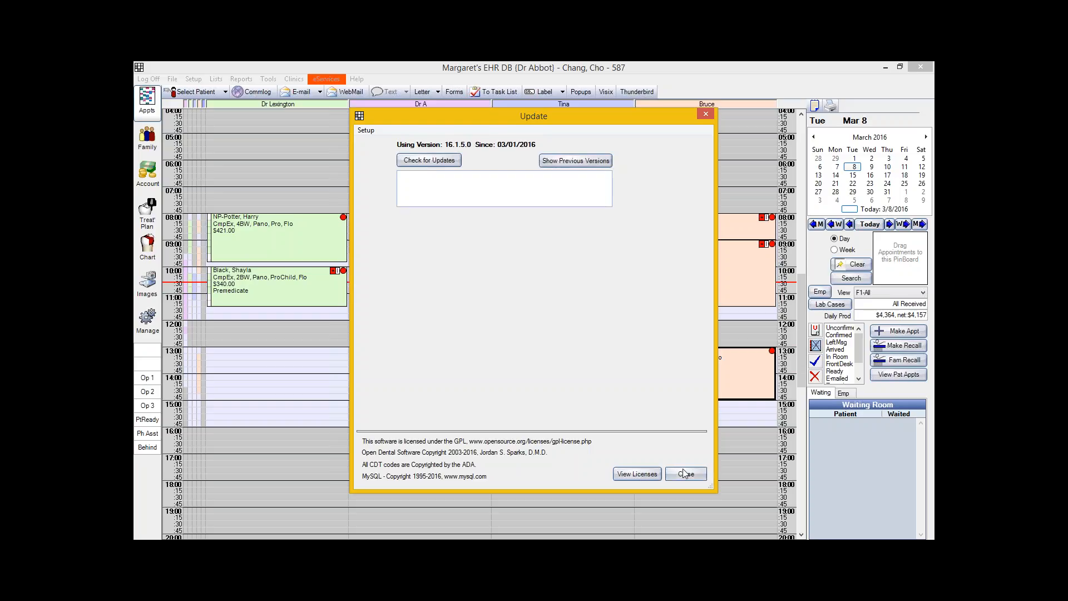
left_click(356, 79)
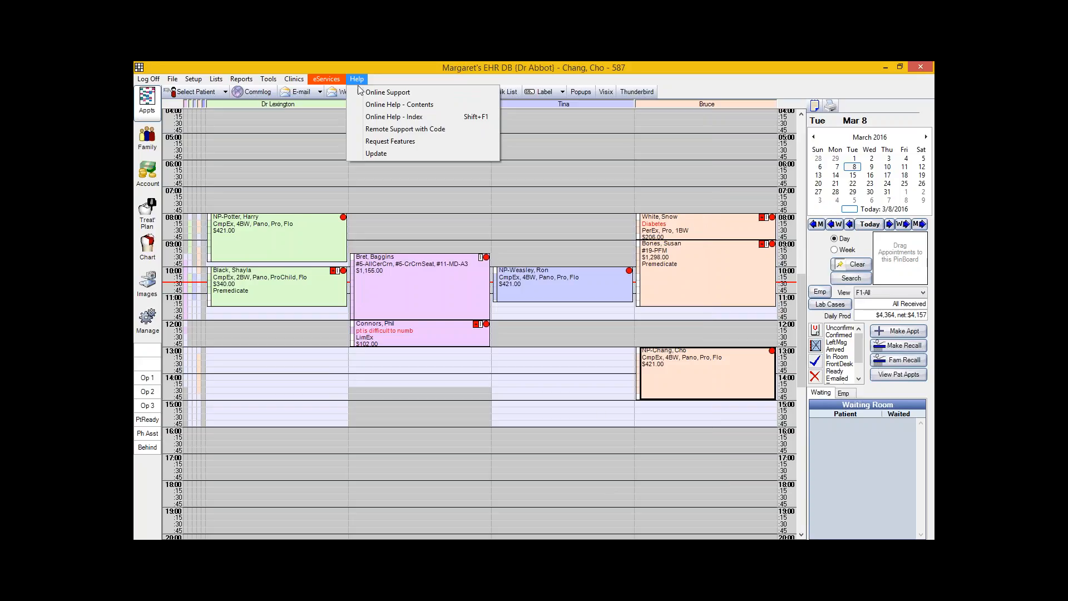
mouse_move(394, 116)
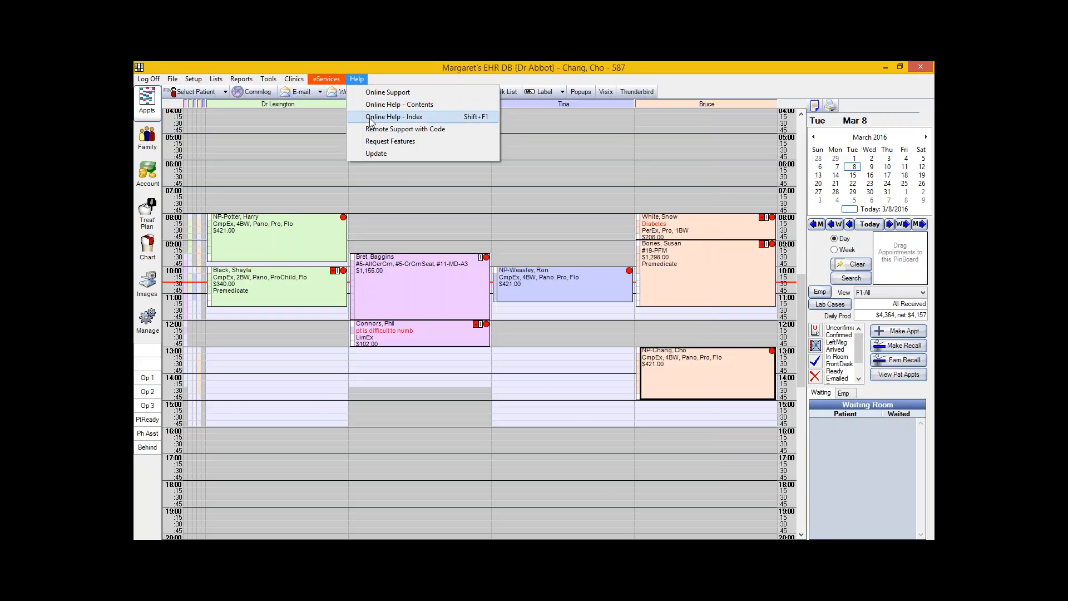